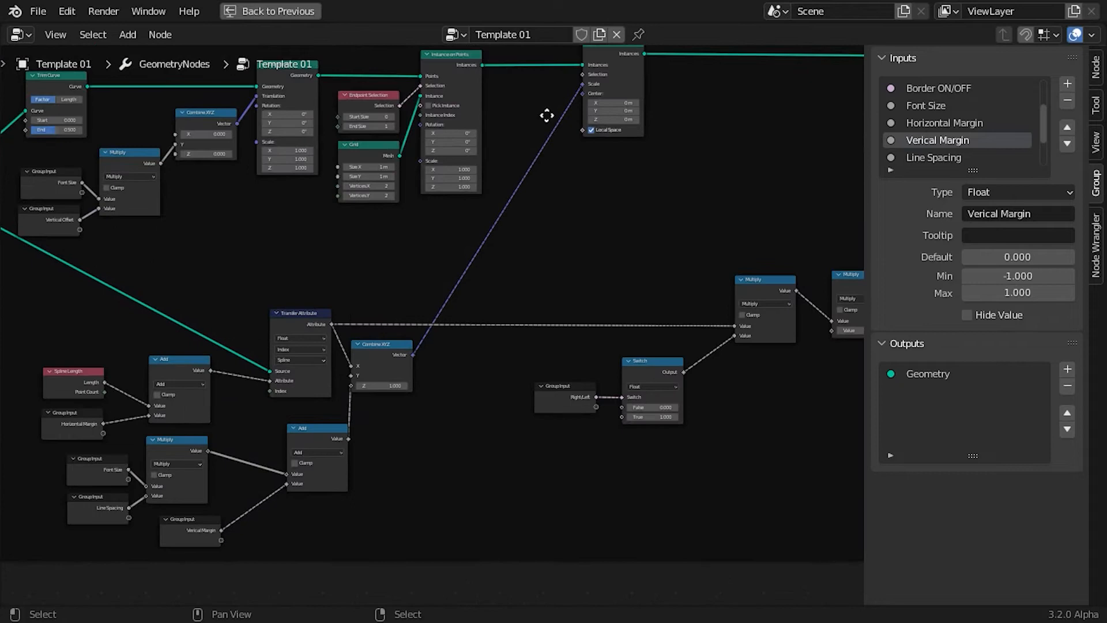
Return from the maximized node editor to the full workspace with the Template 03 viewport and modifier panel.
click(242, 13)
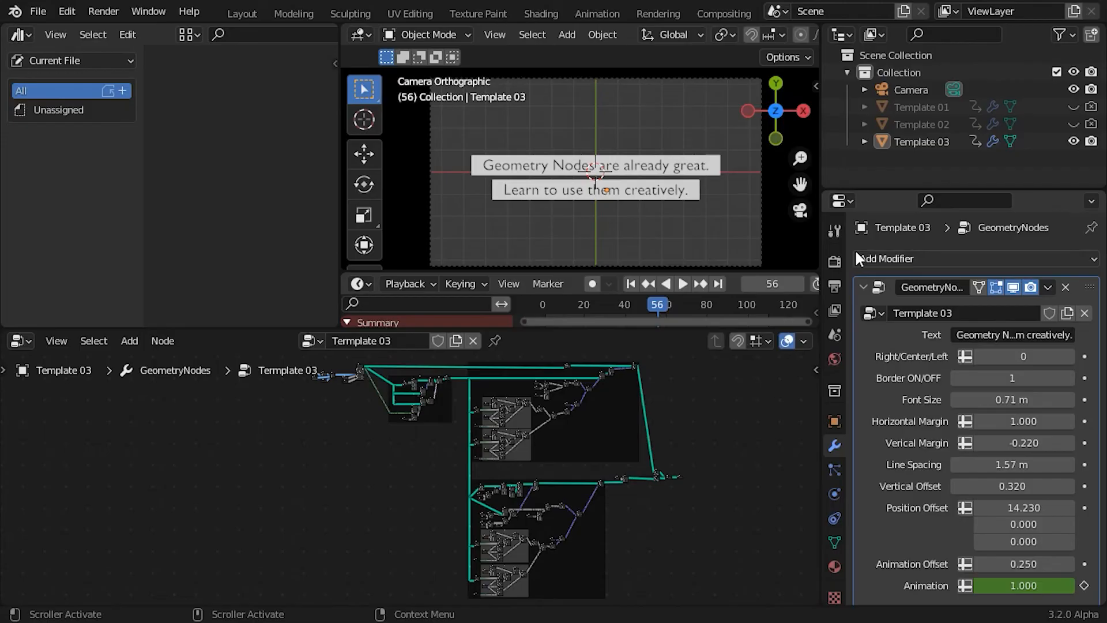
click(922, 141)
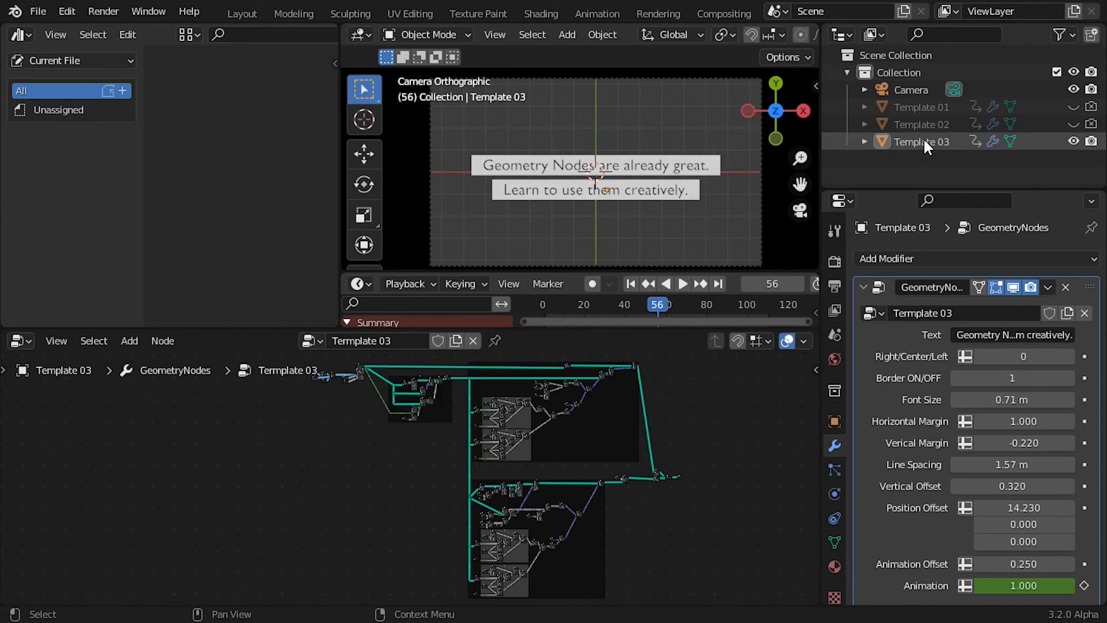